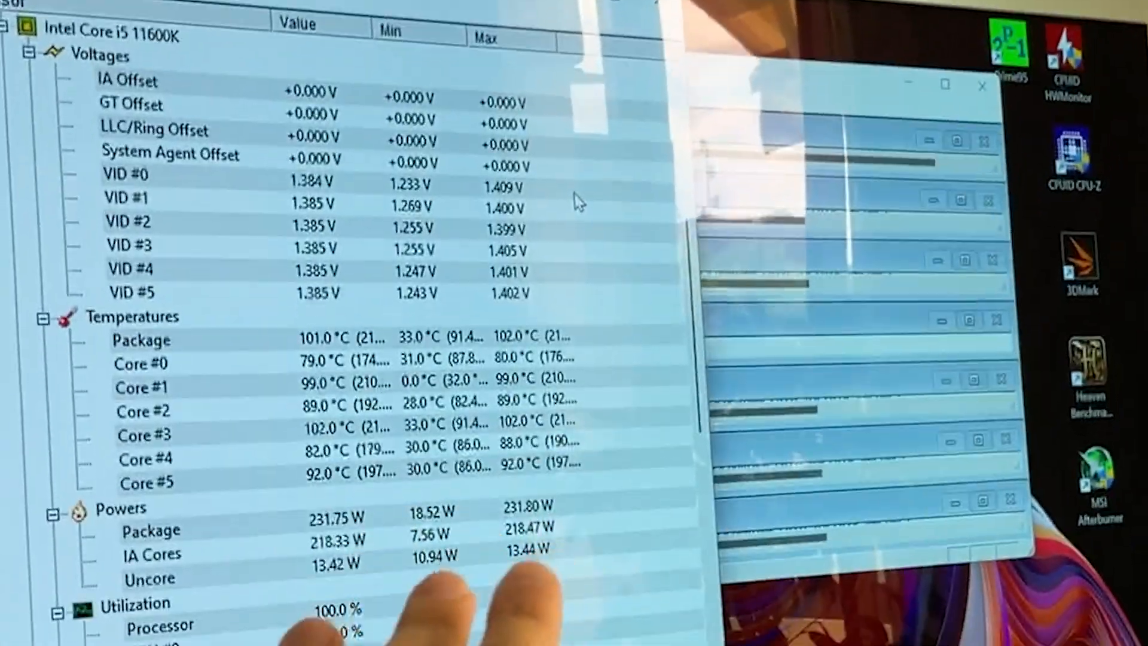
Switch CPU Ratio to All Core and enter 47 as the ratio for every core.
{"action": "scroll", "scroll_direction": "down", "scroll_amount": 3}
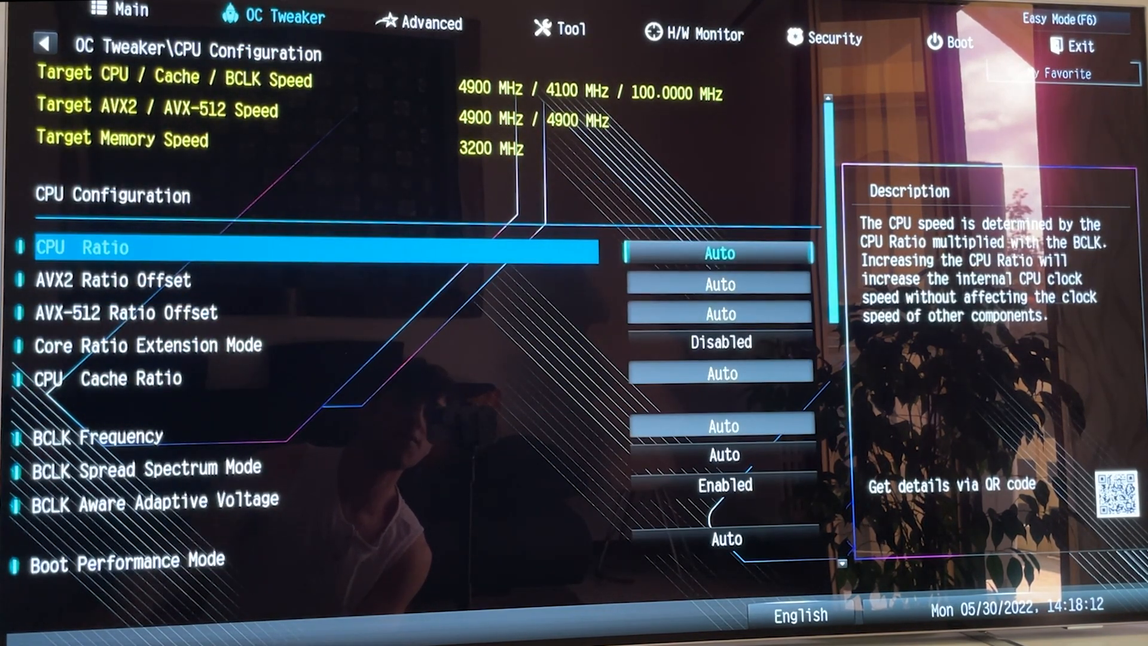
{"action": "left_click", "coordinate": [718, 252]}
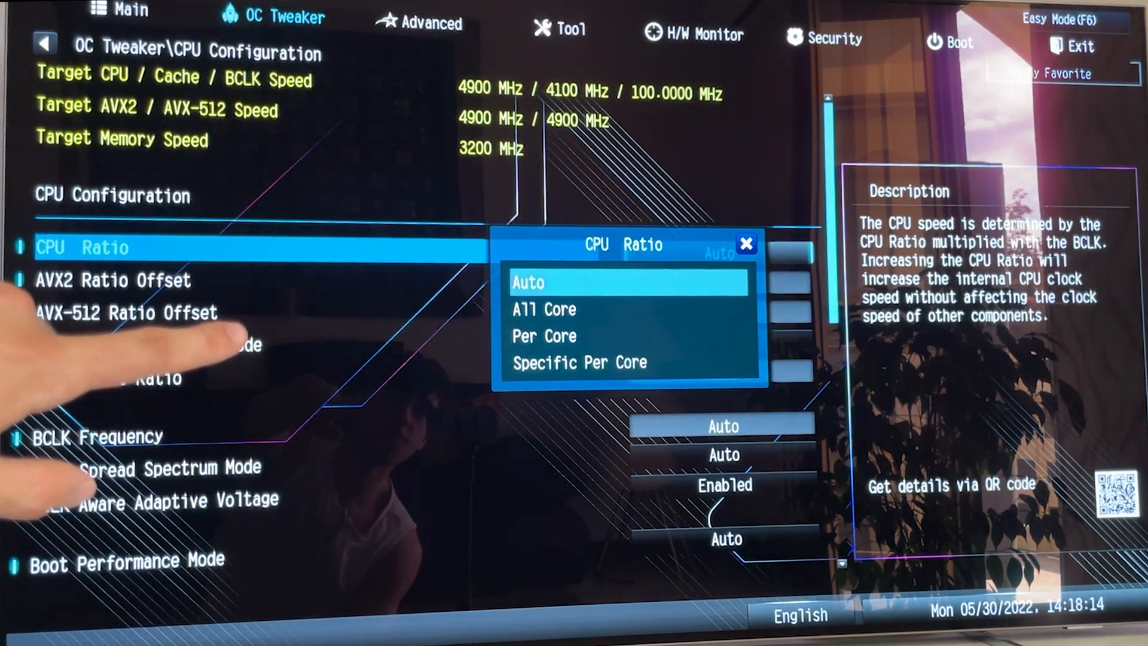
{"action": "left_click", "coordinate": [543, 309]}
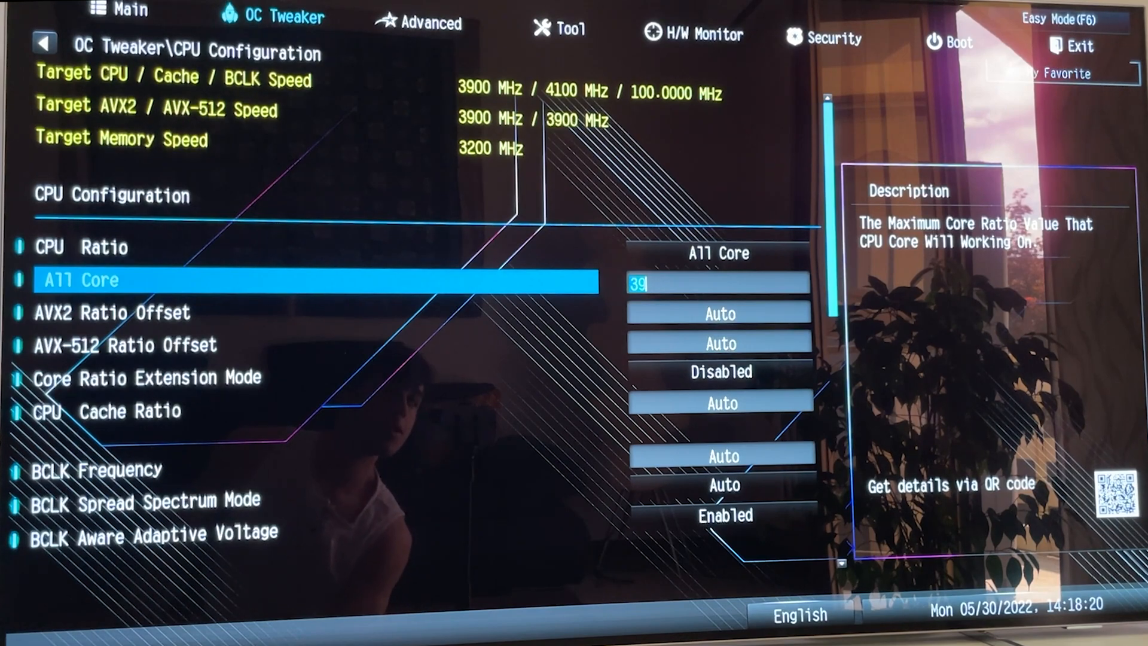
{"action": "type", "text": "47"}
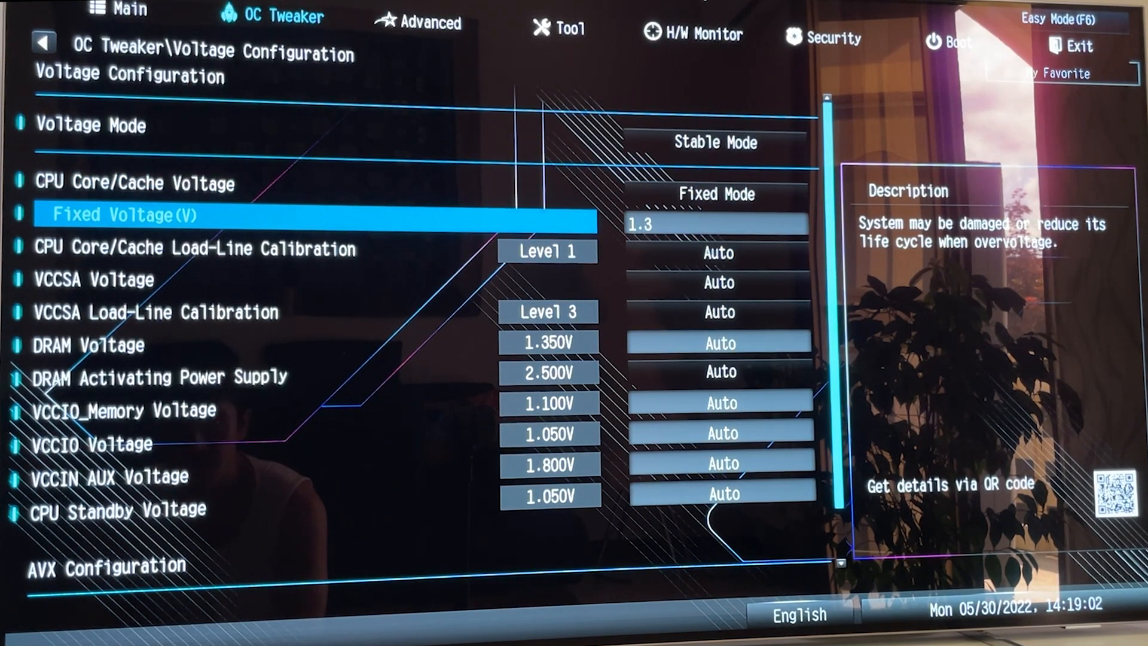
Choose Level 1 for CPU Core/Cache Load-Line Calibration.
{"action": "left_click", "coordinate": [194, 249]}
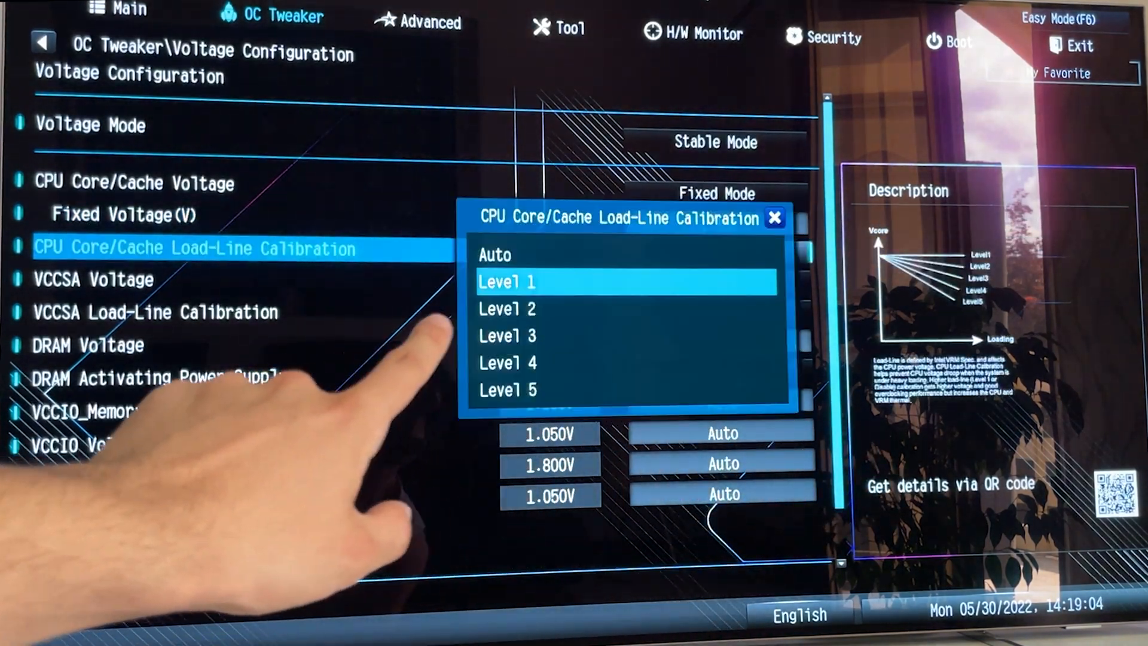
{"action": "left_click", "coordinate": [625, 334]}
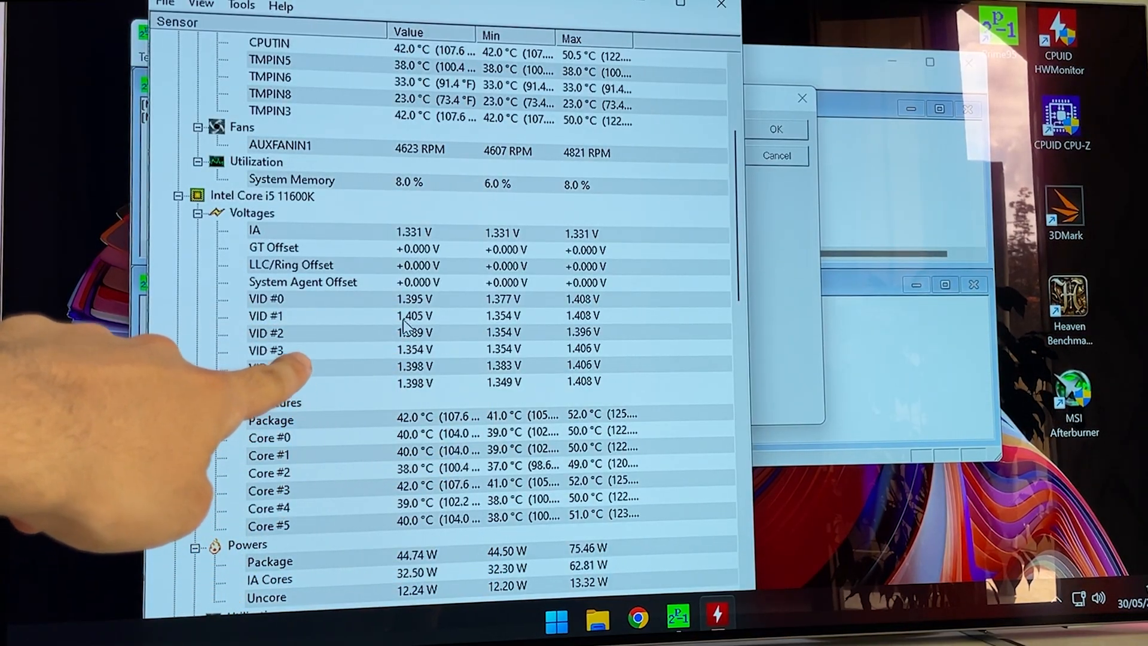
Select Small FFTs as the Prime95 torture test type.
{"action": "scroll", "scroll_direction": "up", "scroll_amount": 3}
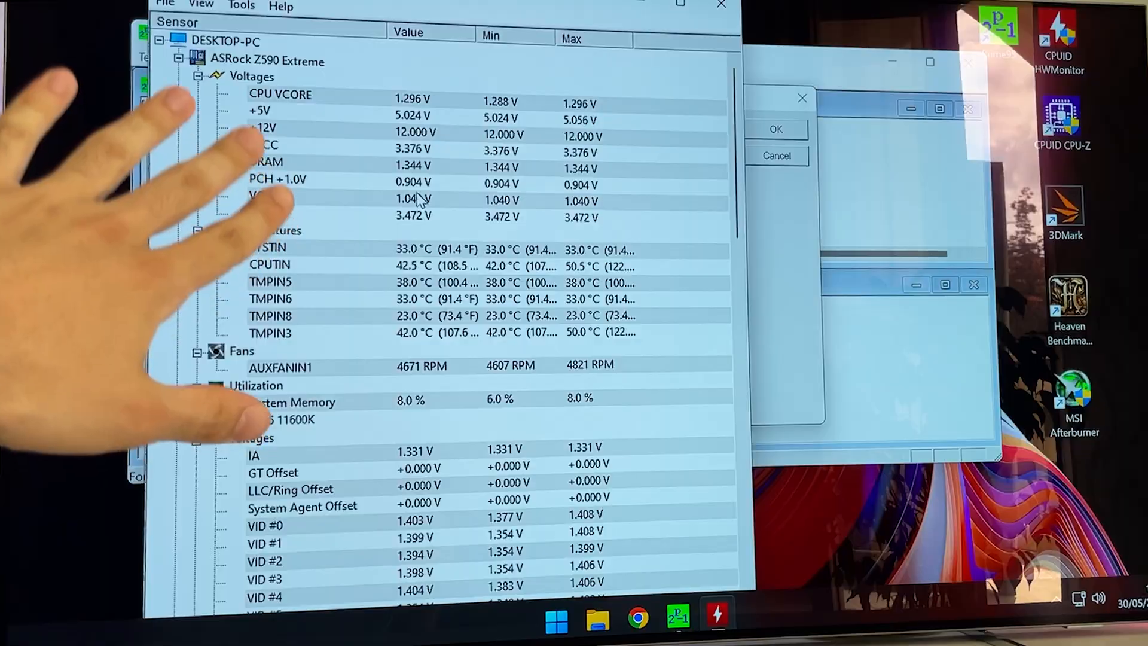
{"action": "scroll", "scroll_direction": "down", "scroll_amount": 3}
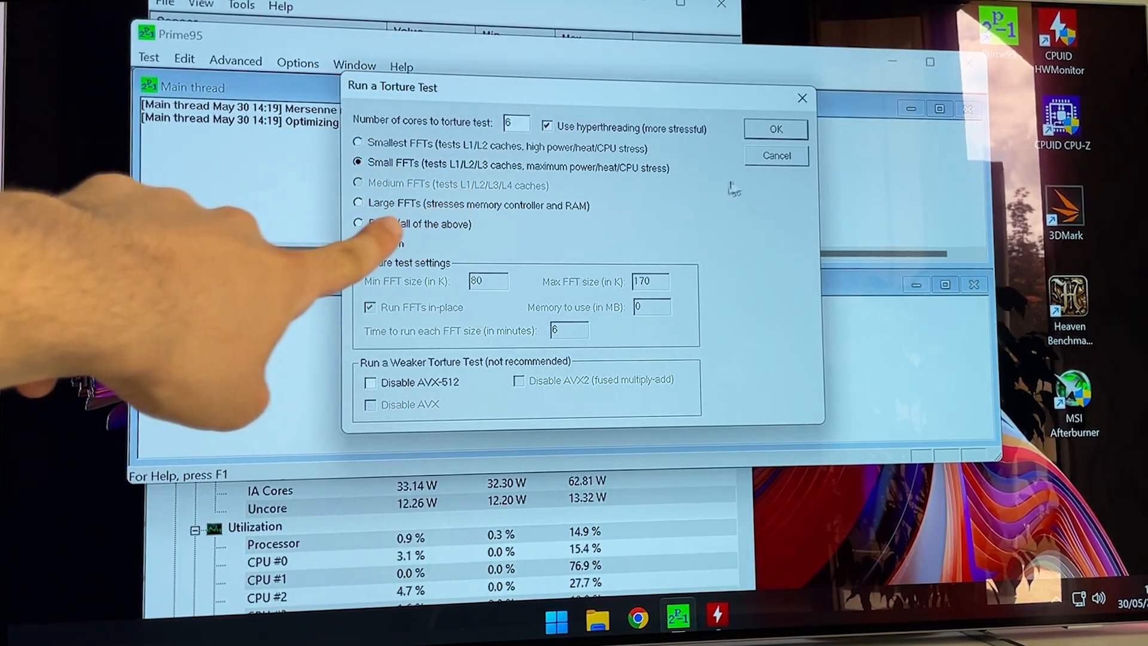
{"action": "left_click", "coordinate": [775, 129]}
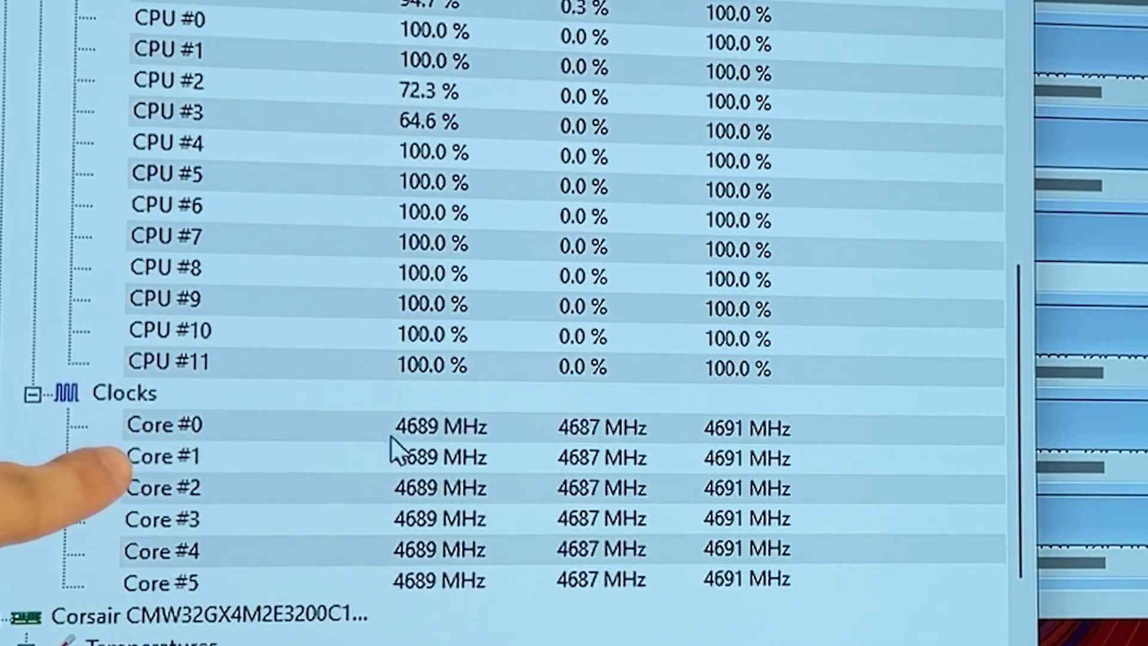
{"action": "scroll", "scroll_direction": "down", "scroll_amount": 3}
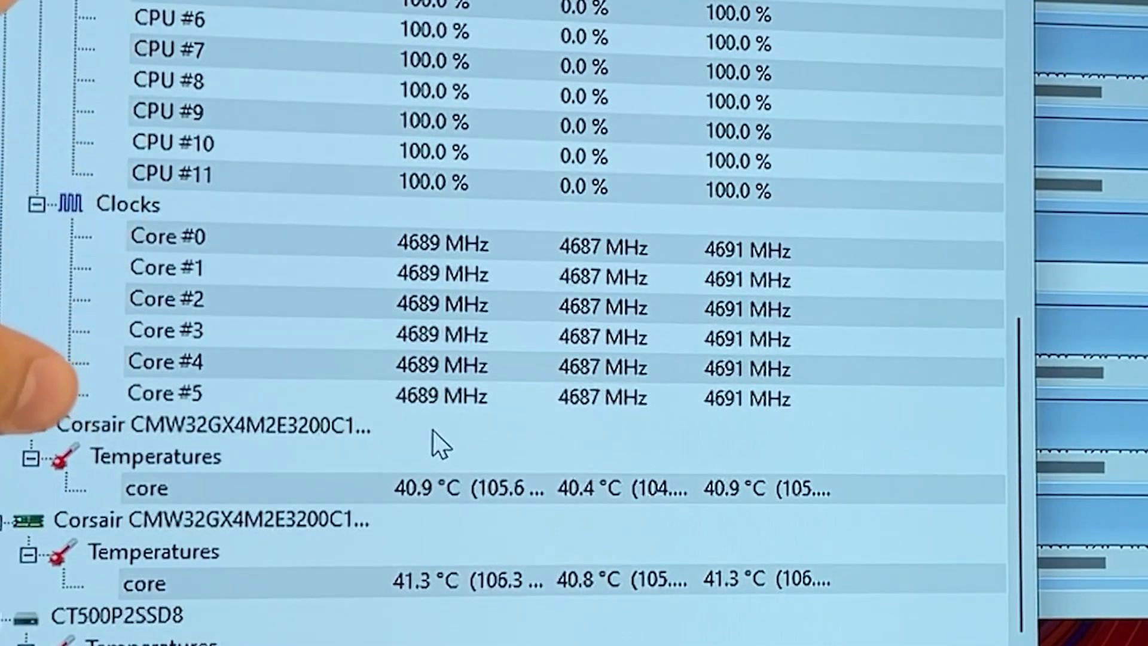
{"action": "scroll", "scroll_direction": "up", "scroll_amount": 3}
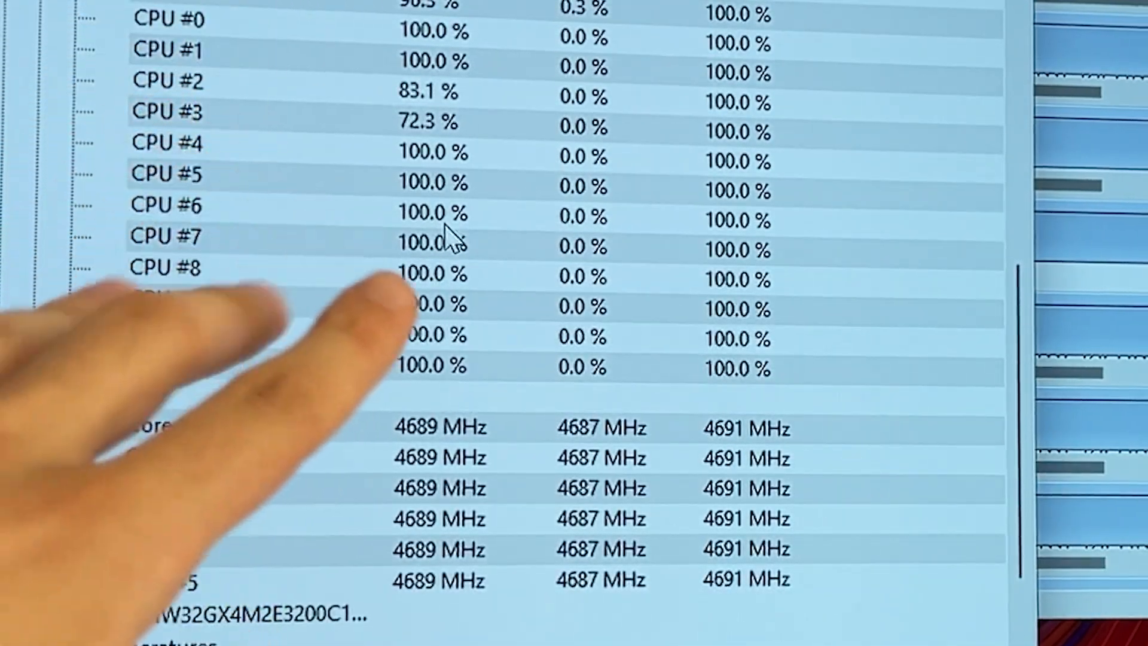